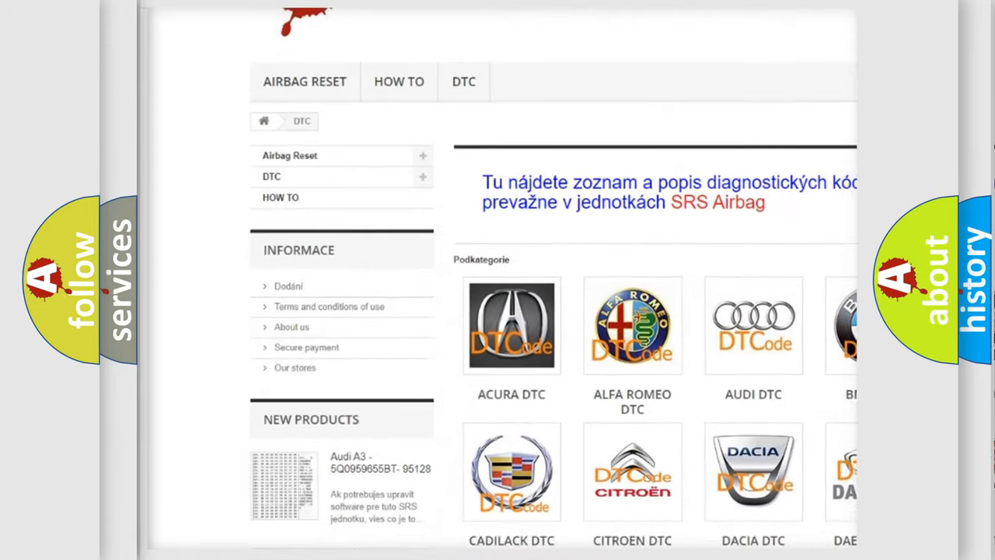
{"action": "scroll", "scroll_direction": "down", "scroll_amount": 3}
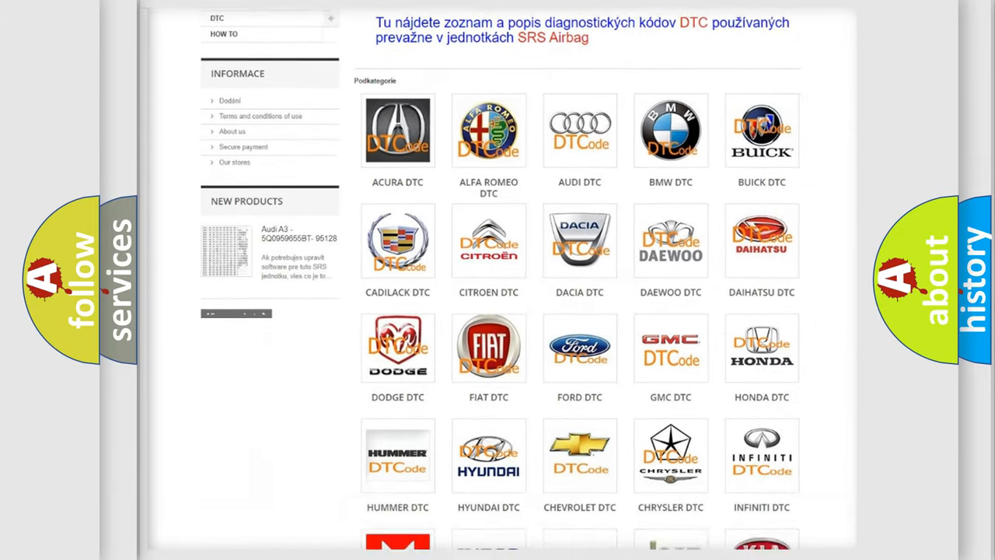
{"action": "scroll", "scroll_direction": "down", "scroll_amount": 3}
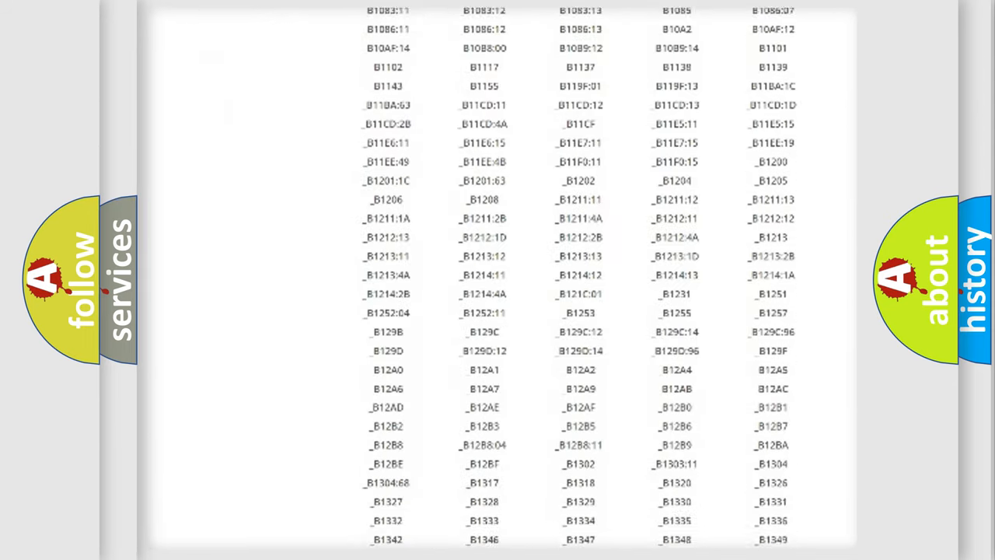
{"action": "scroll", "scroll_direction": "down", "scroll_amount": 3}
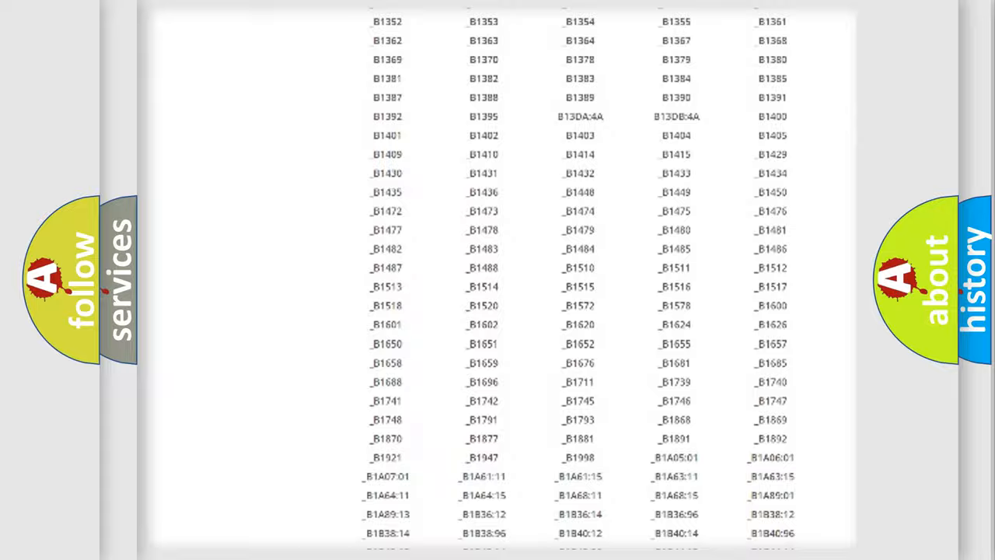